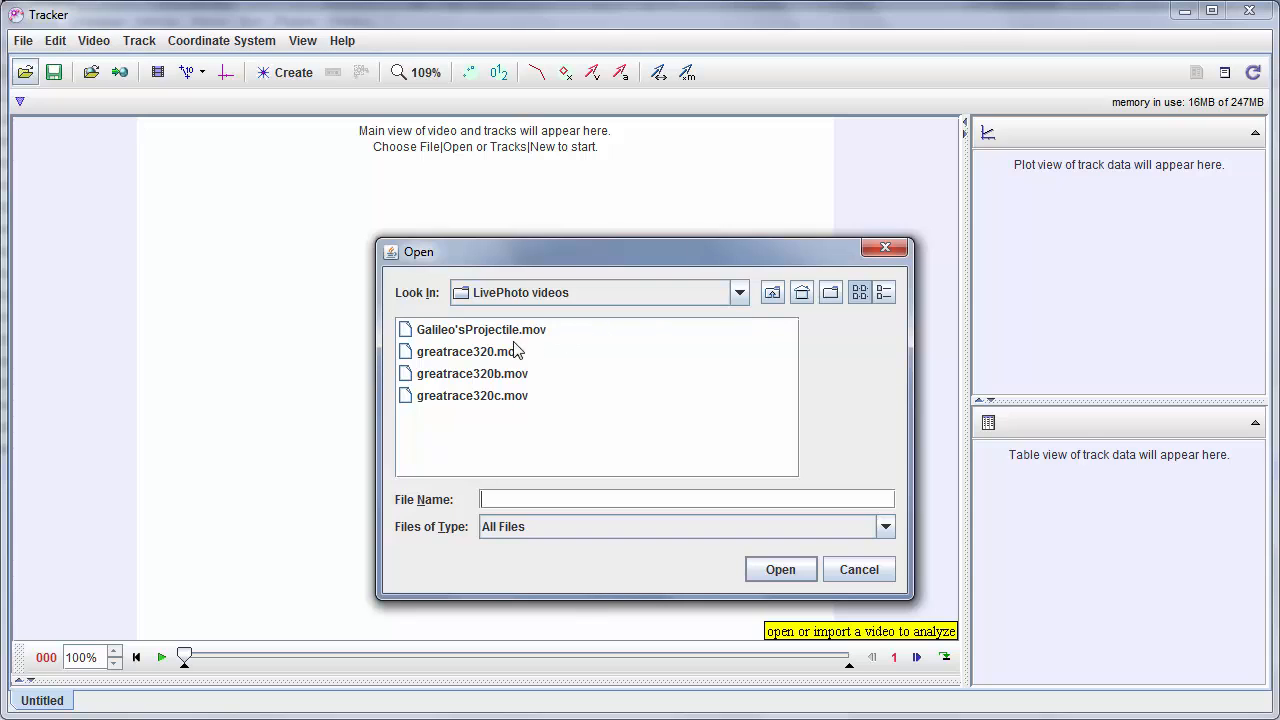
Step: Open the Galileo'sProjectile.mov video
left_click(780, 569)
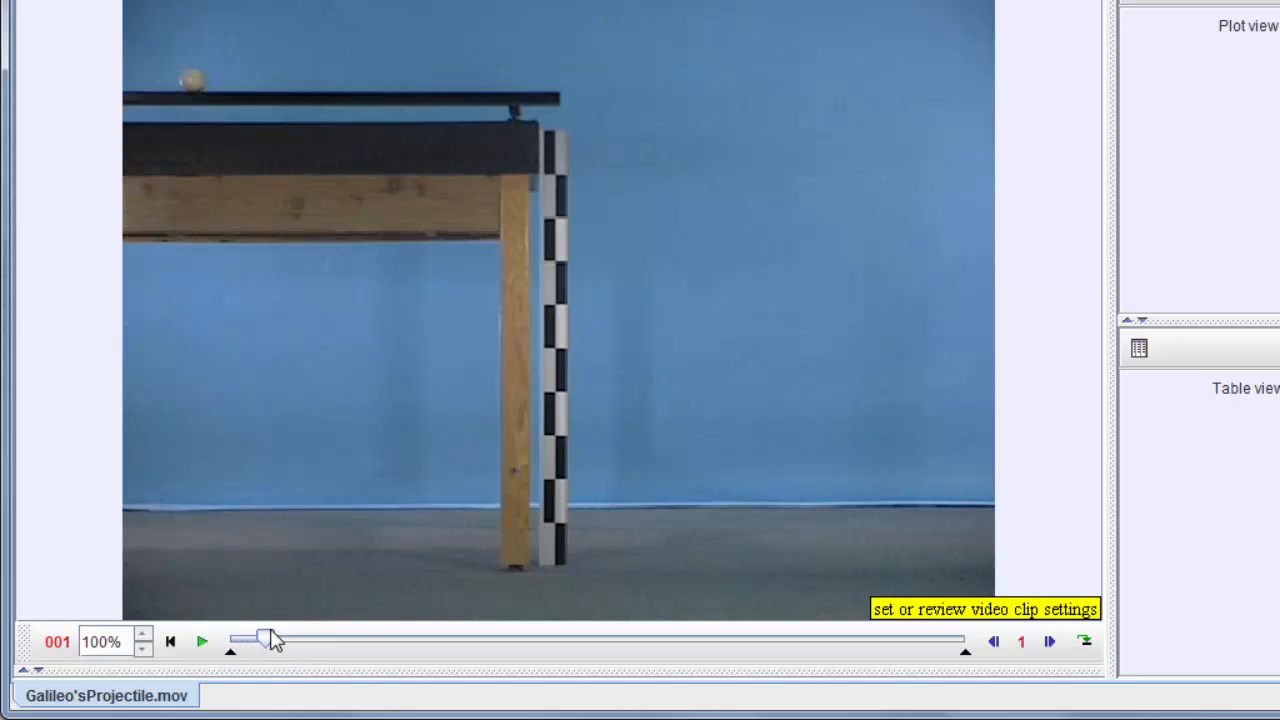
Step: Trim the clip to the ball's flight, ending at frame 29
left_click_drag(265, 638, 425, 638)
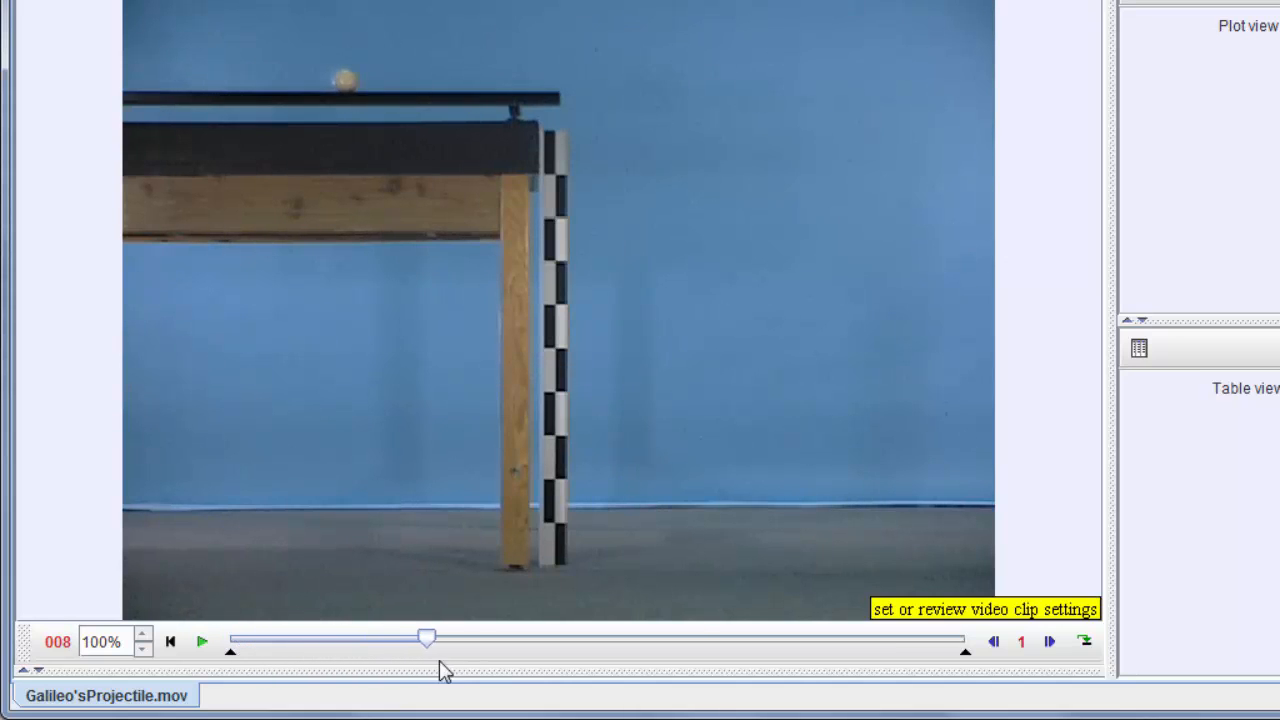
left_click_drag(425, 637, 680, 637)
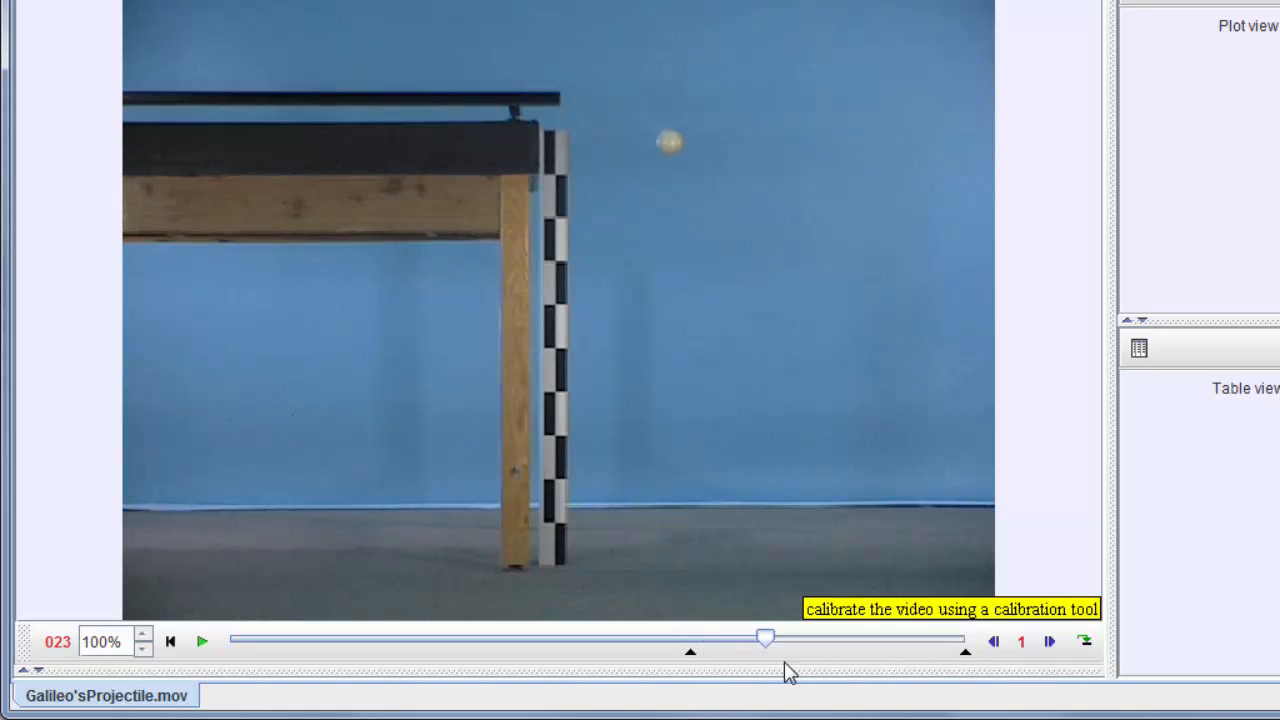
left_click_drag(765, 638, 895, 638)
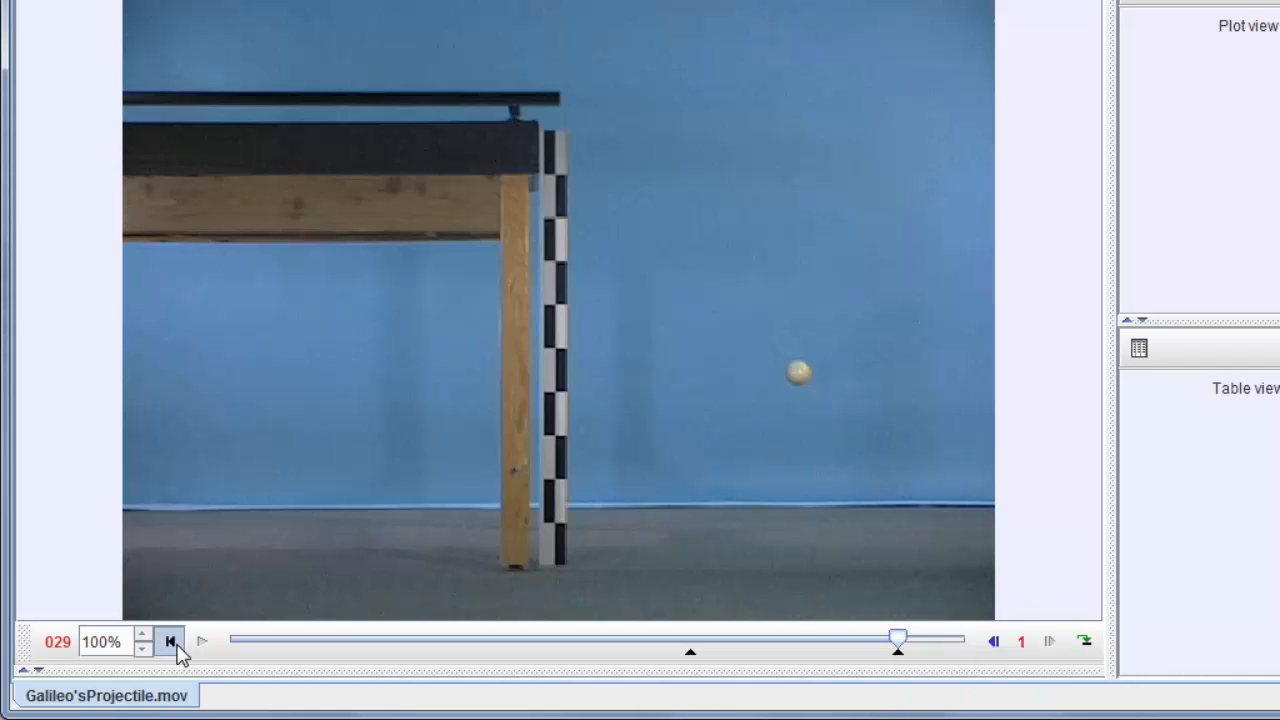
mouse_move(202, 641)
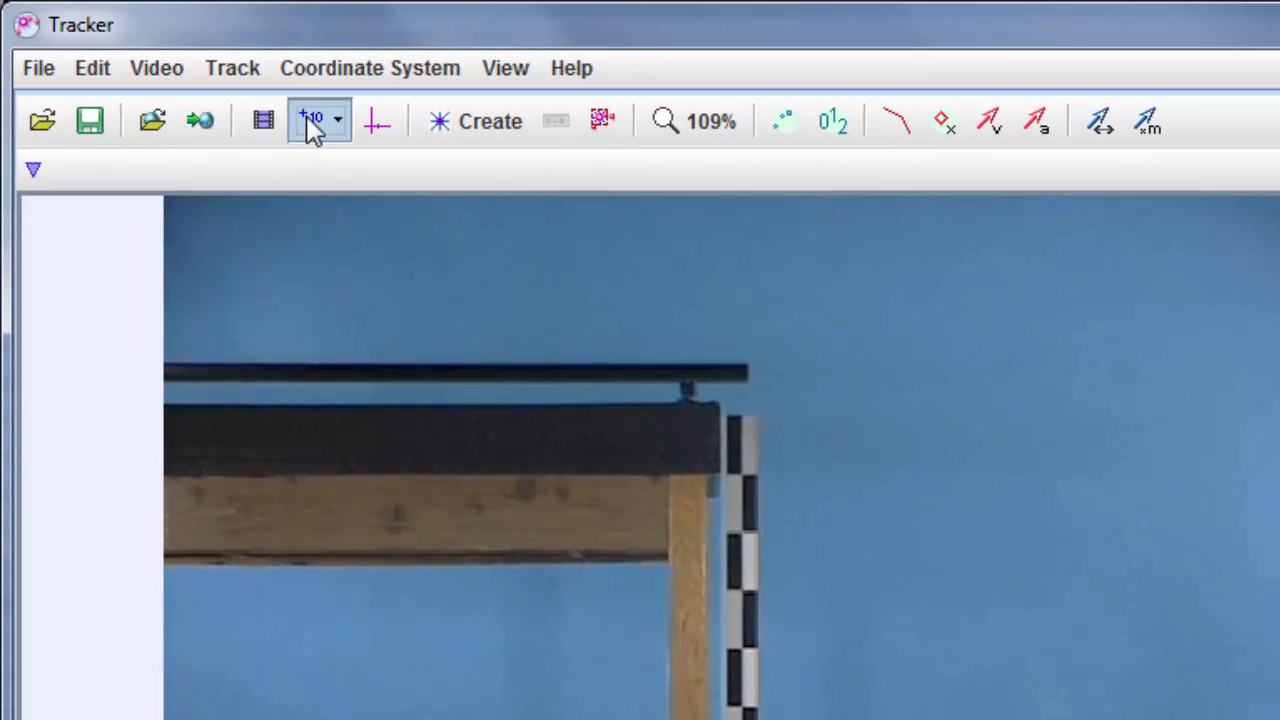
Step: Lay a 1.000 calibration stick along the striped pole's full height, then hide it
left_click(310, 120)
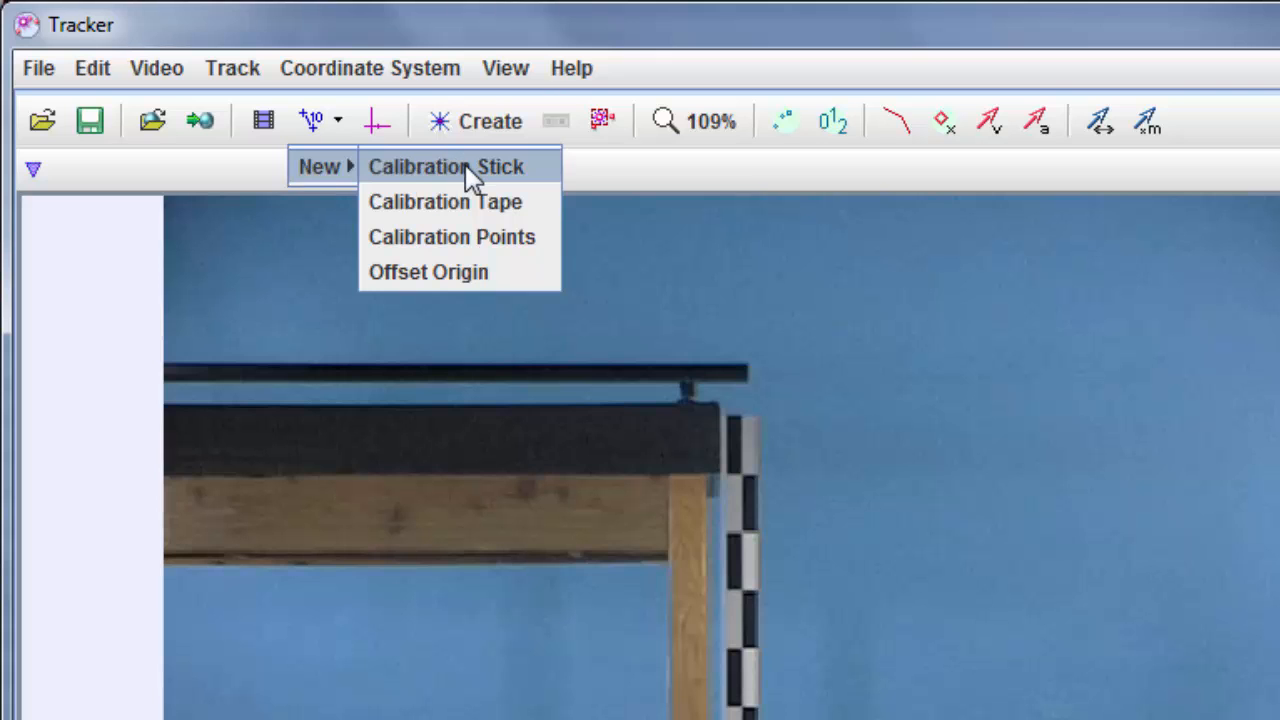
left_click(445, 167)
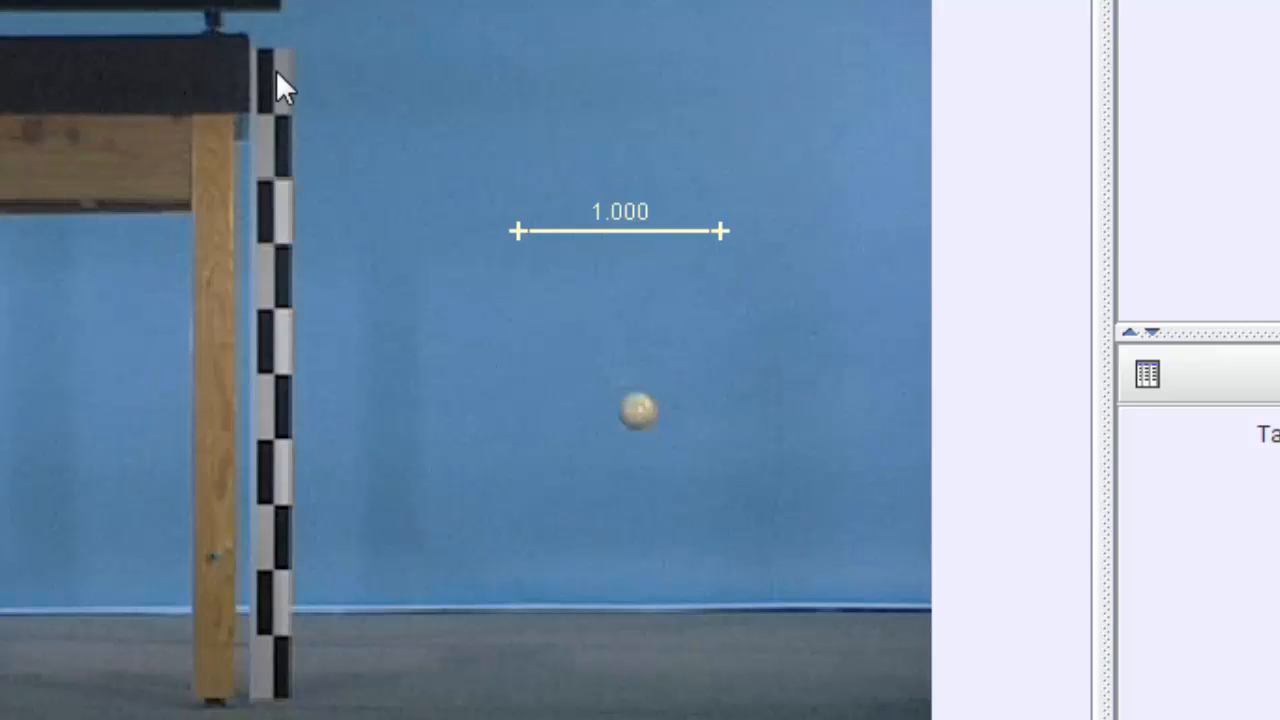
mouse_move(462, 315)
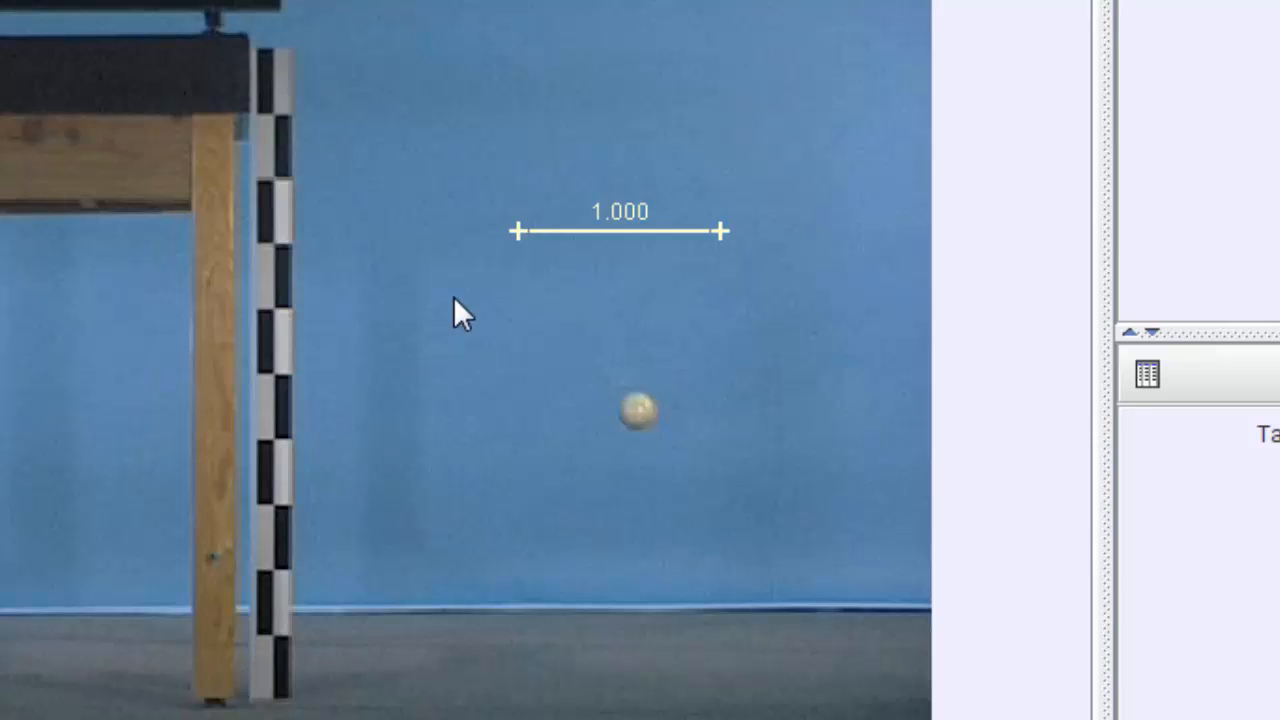
left_click_drag(518, 231, 310, 72)
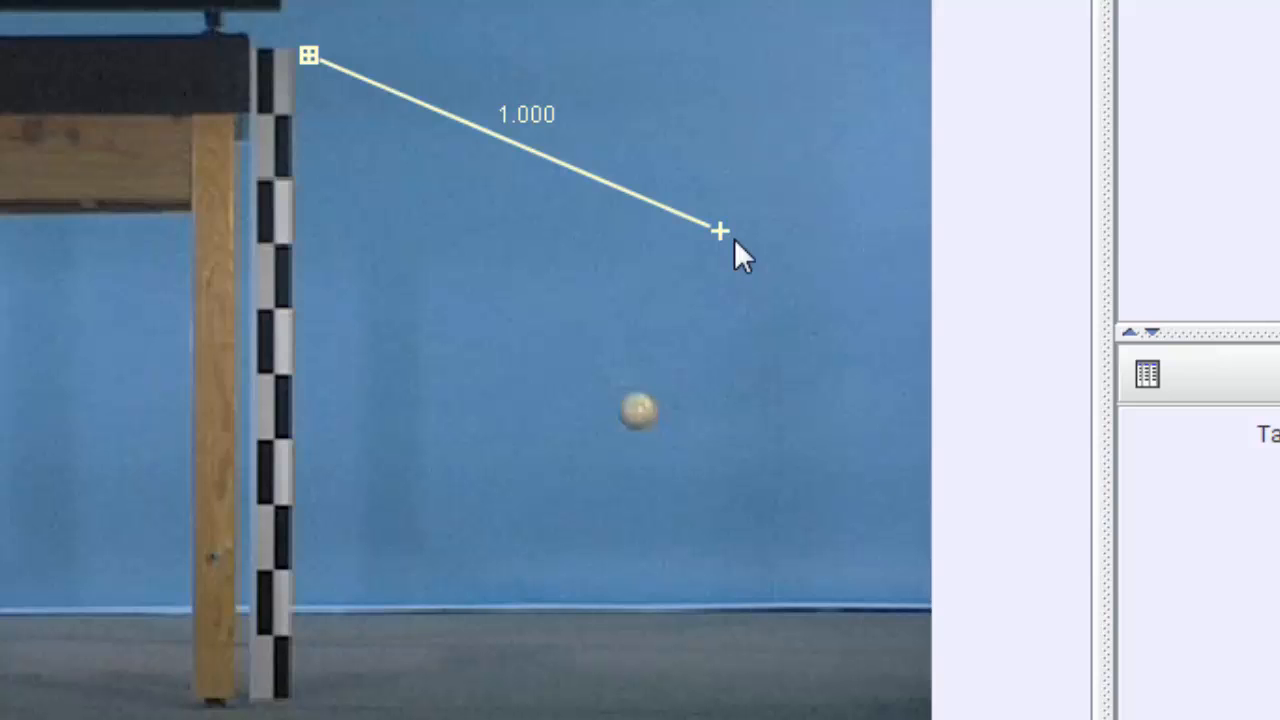
left_click_drag(720, 232, 322, 690)
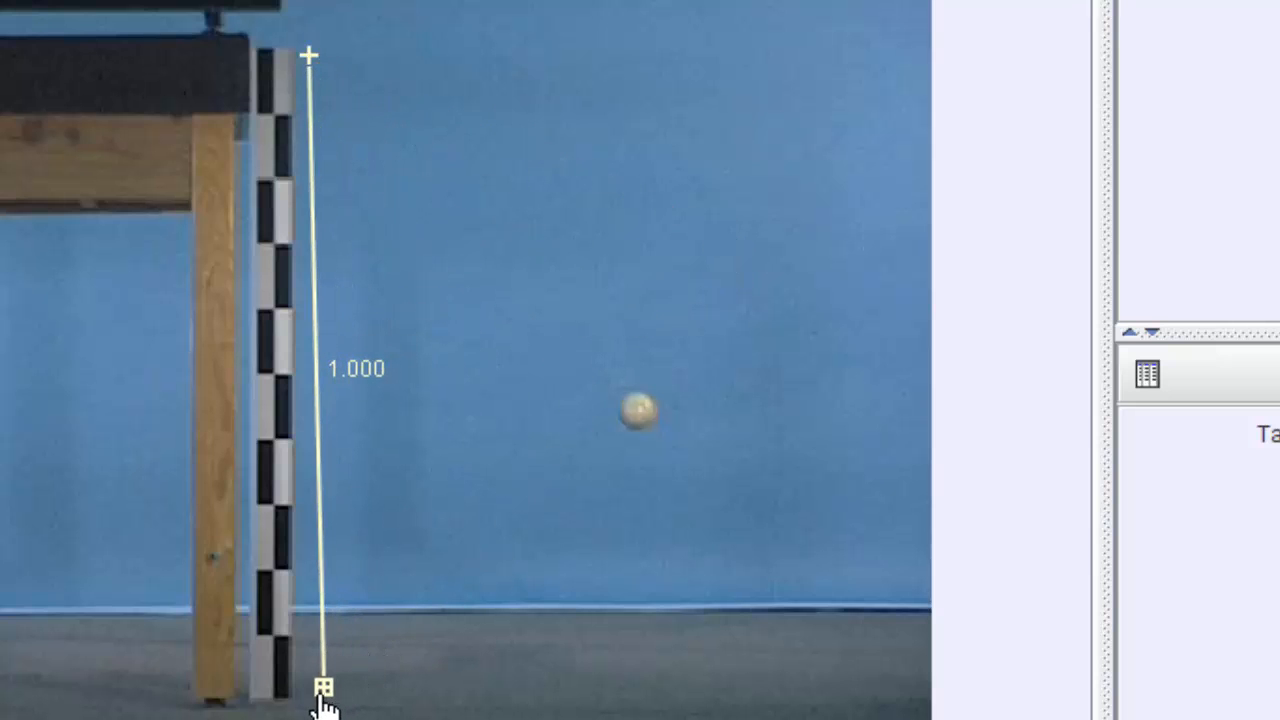
left_click_drag(322, 690, 308, 695)
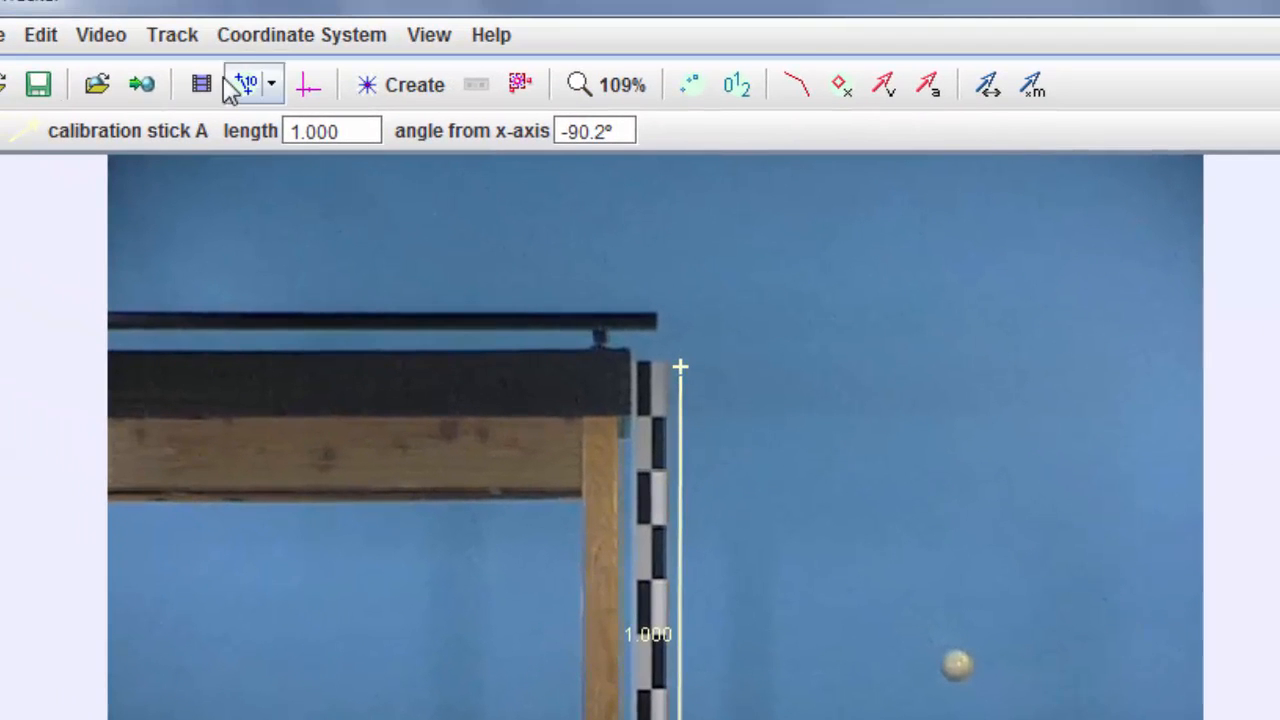
left_click(307, 84)
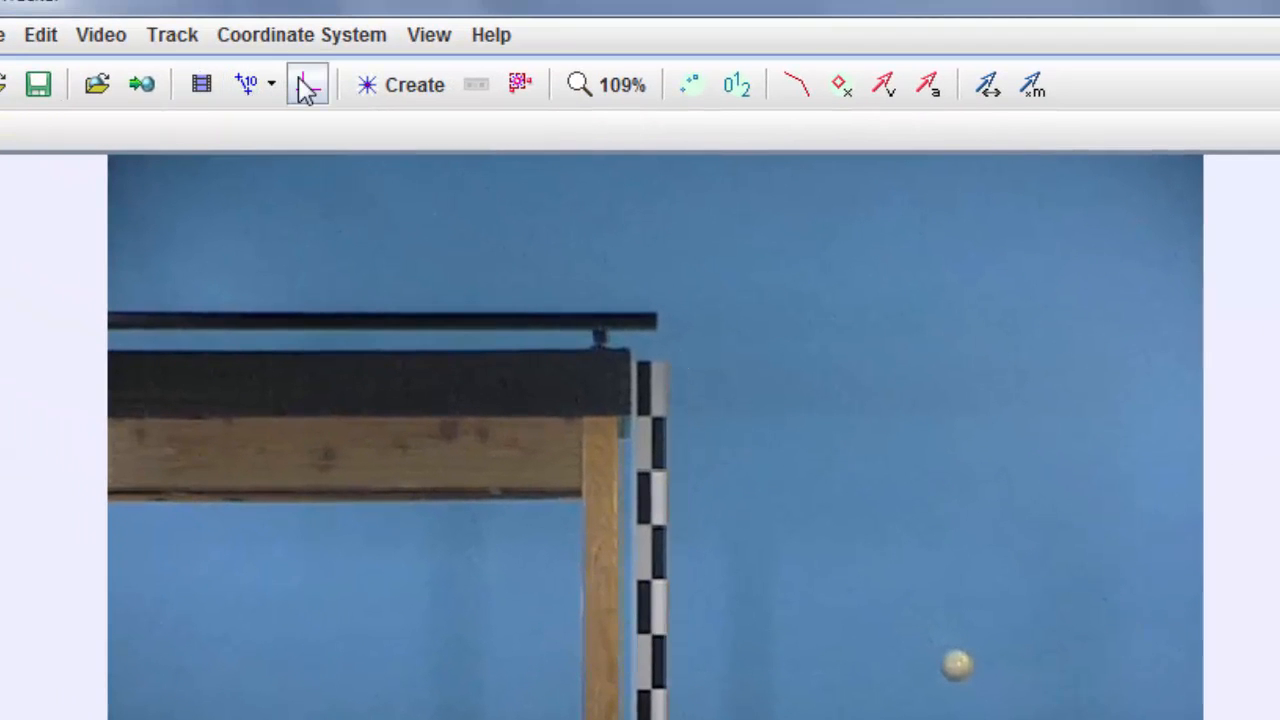
Step: Show the axes and place the origin on the ball at the table's edge
left_click(307, 84)
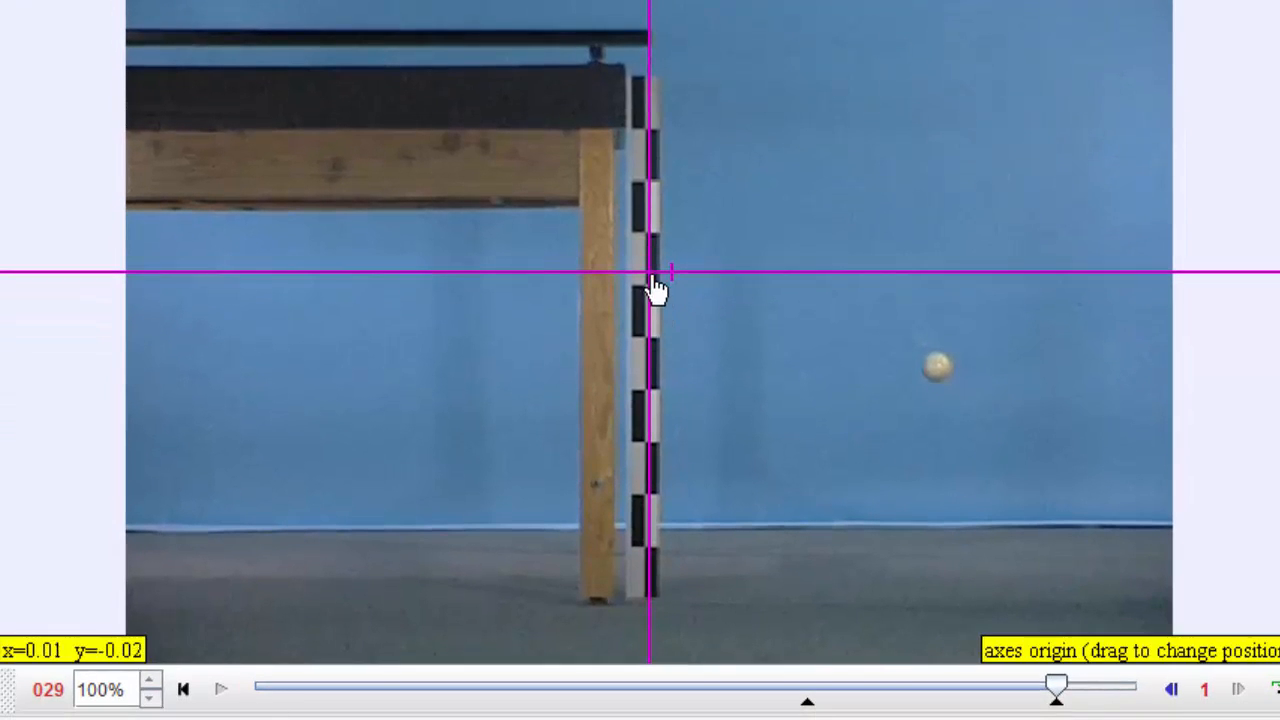
left_click_drag(648, 272, 745, 242)
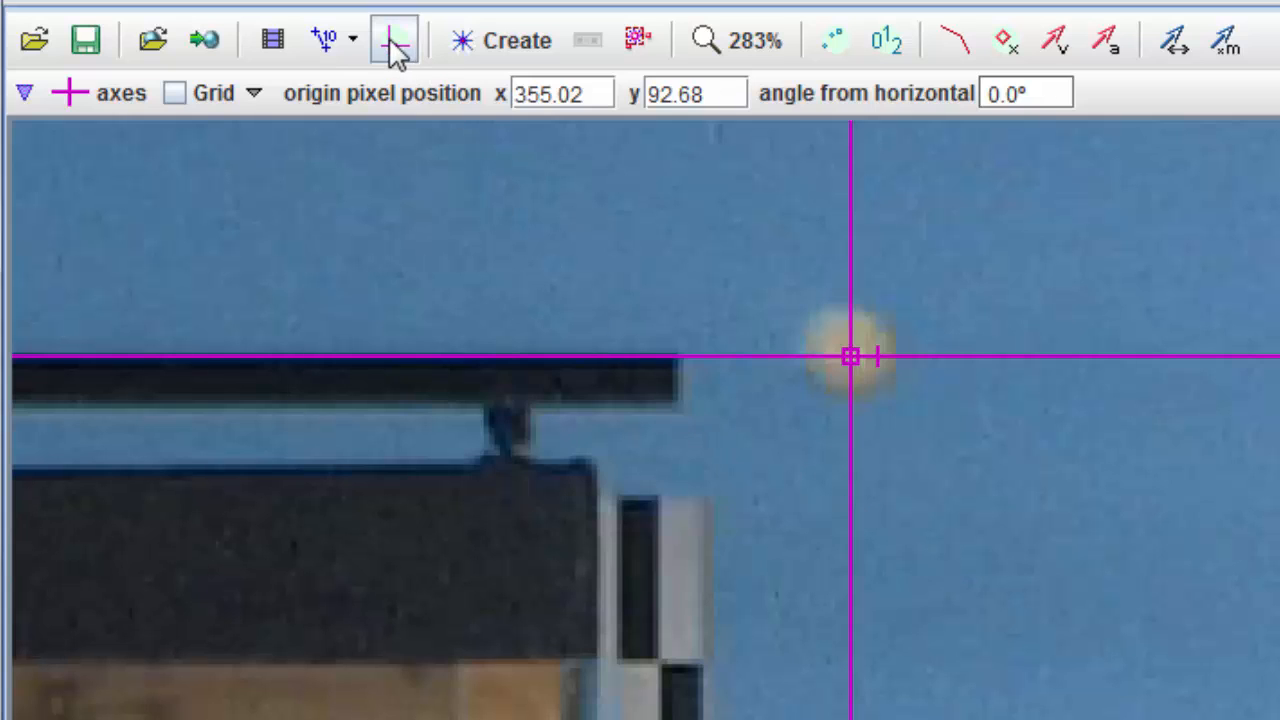
Step: Create point mass track mass A for the ball
left_click(500, 40)
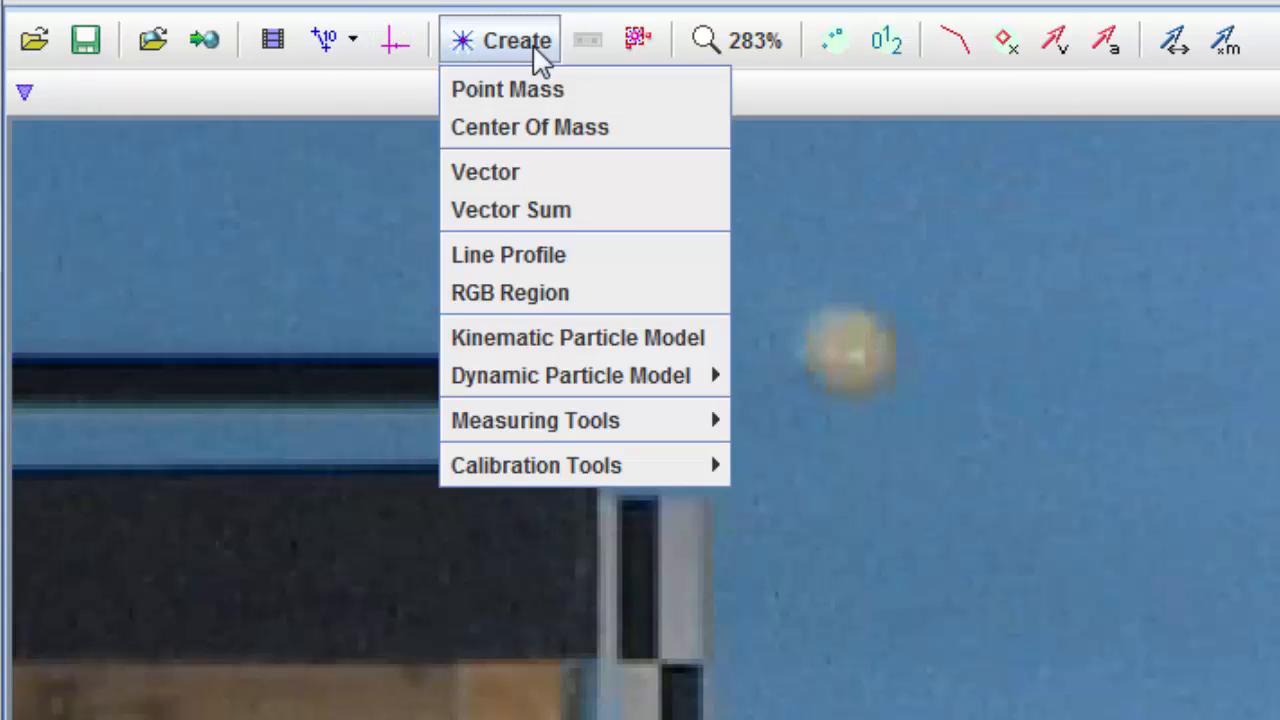
left_click(507, 89)
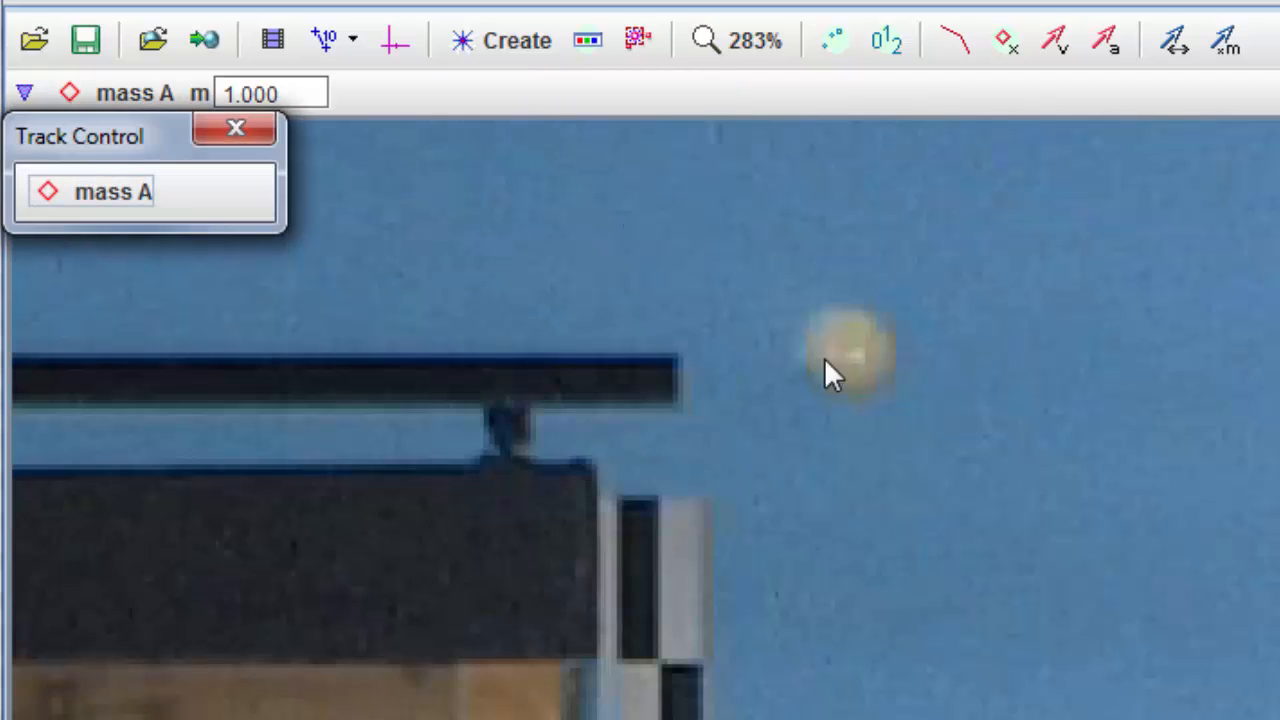
mouse_move(862, 370)
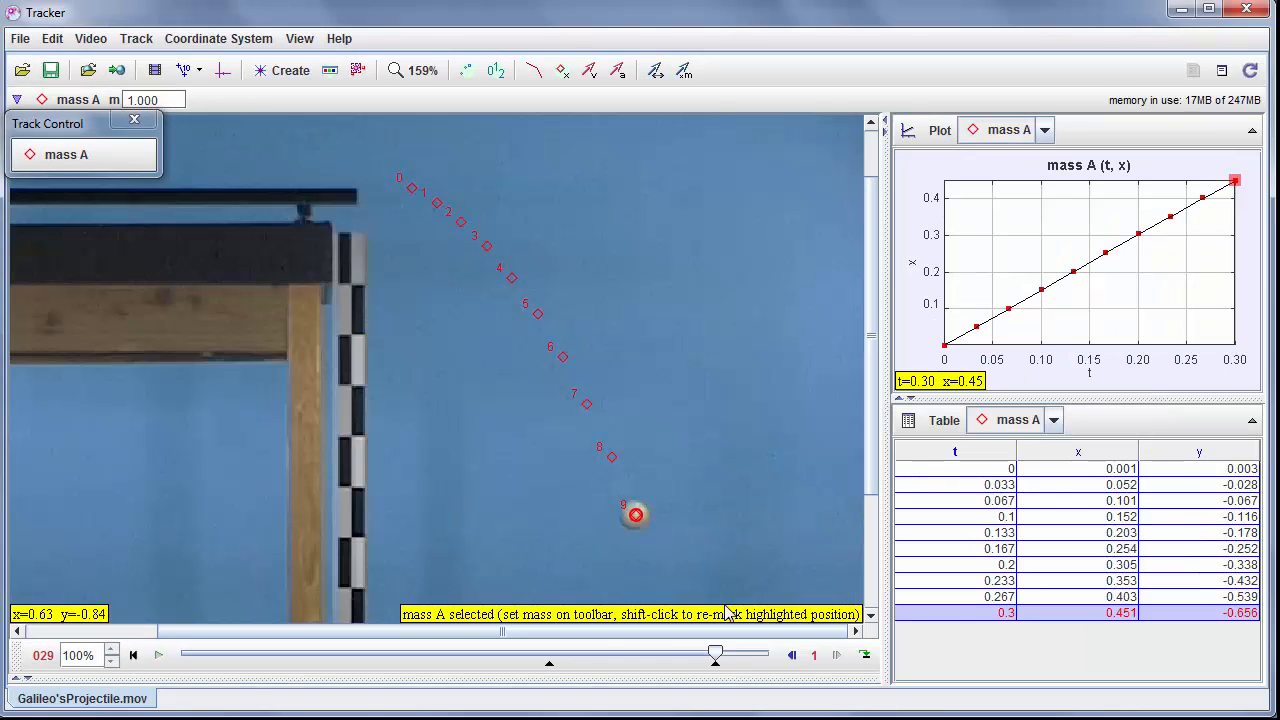
Step: Switch the track's graph to plot vy against t
left_click(159, 655)
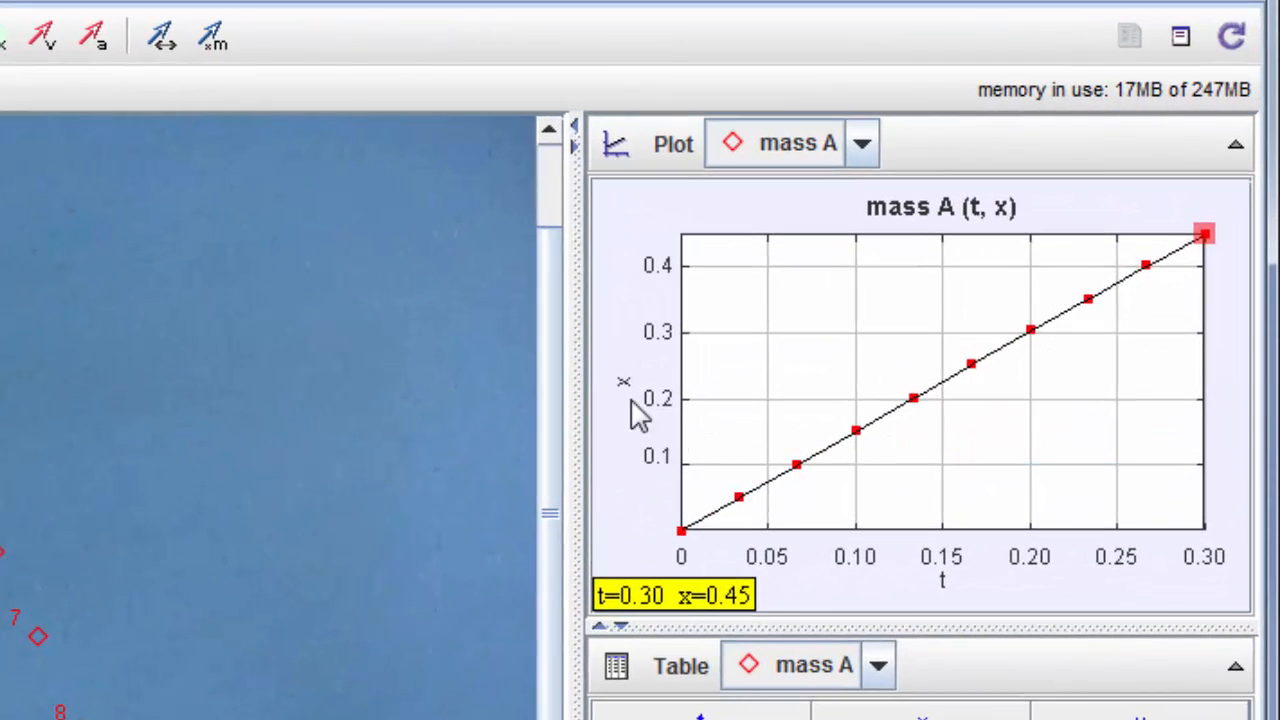
left_click(860, 143)
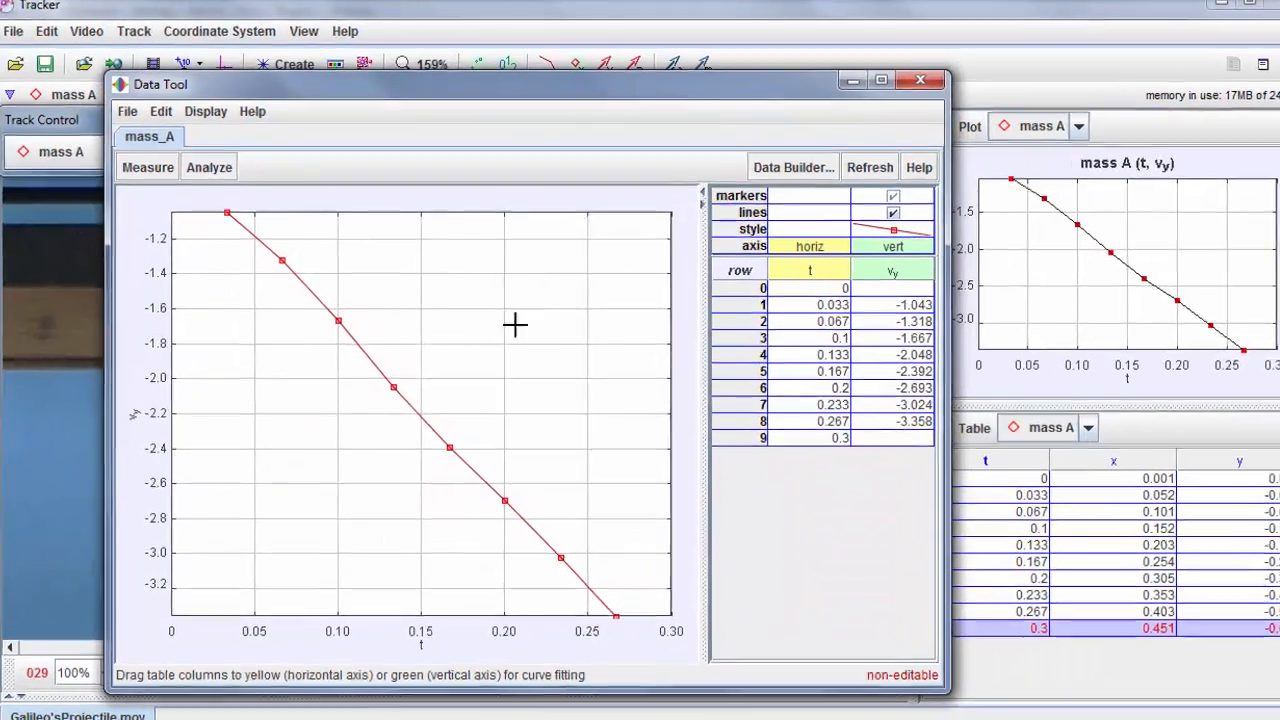
Step: Fit a line to vy versus t, giving slope −10.05 and intercept −0.6847
left_click(208, 167)
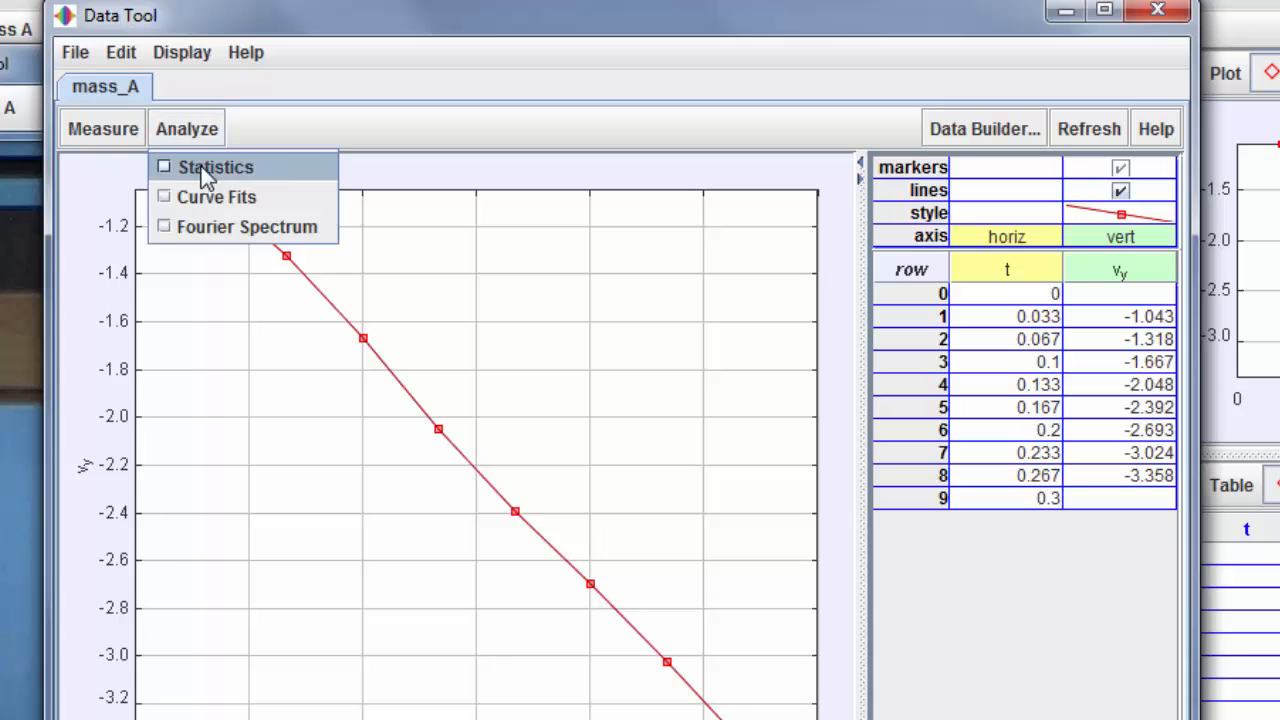
left_click(216, 197)
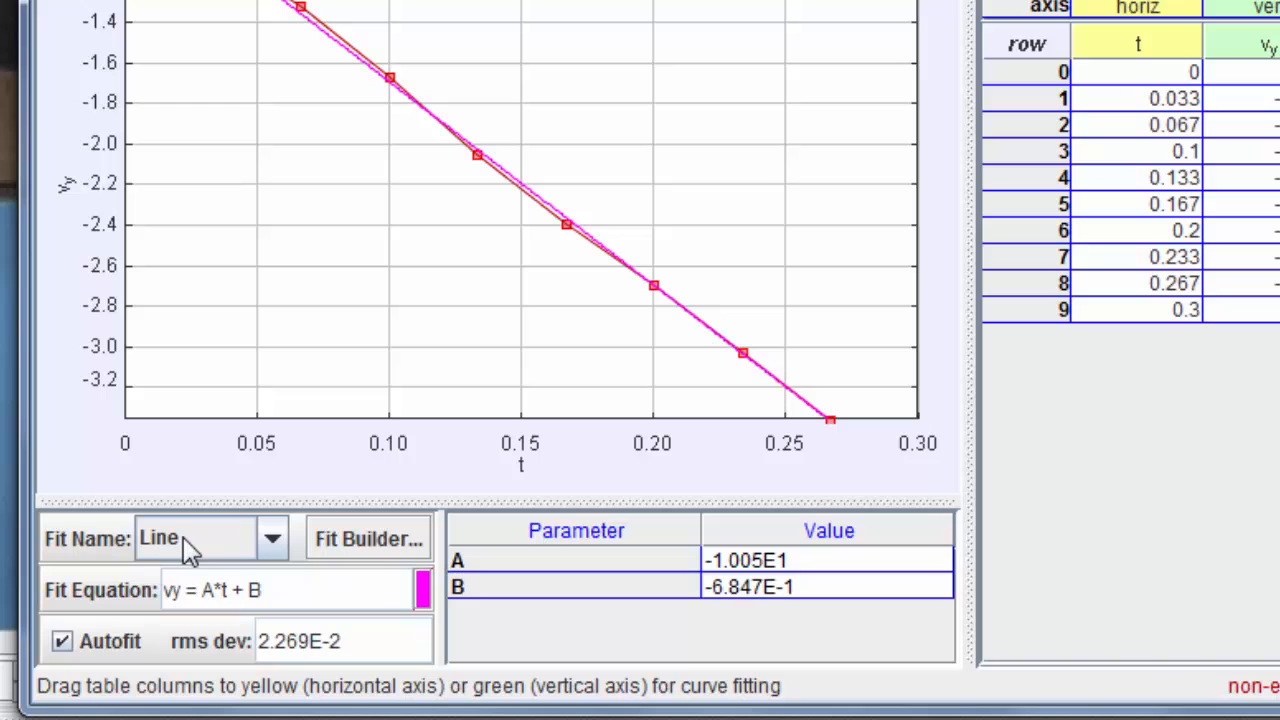
mouse_move(85, 655)
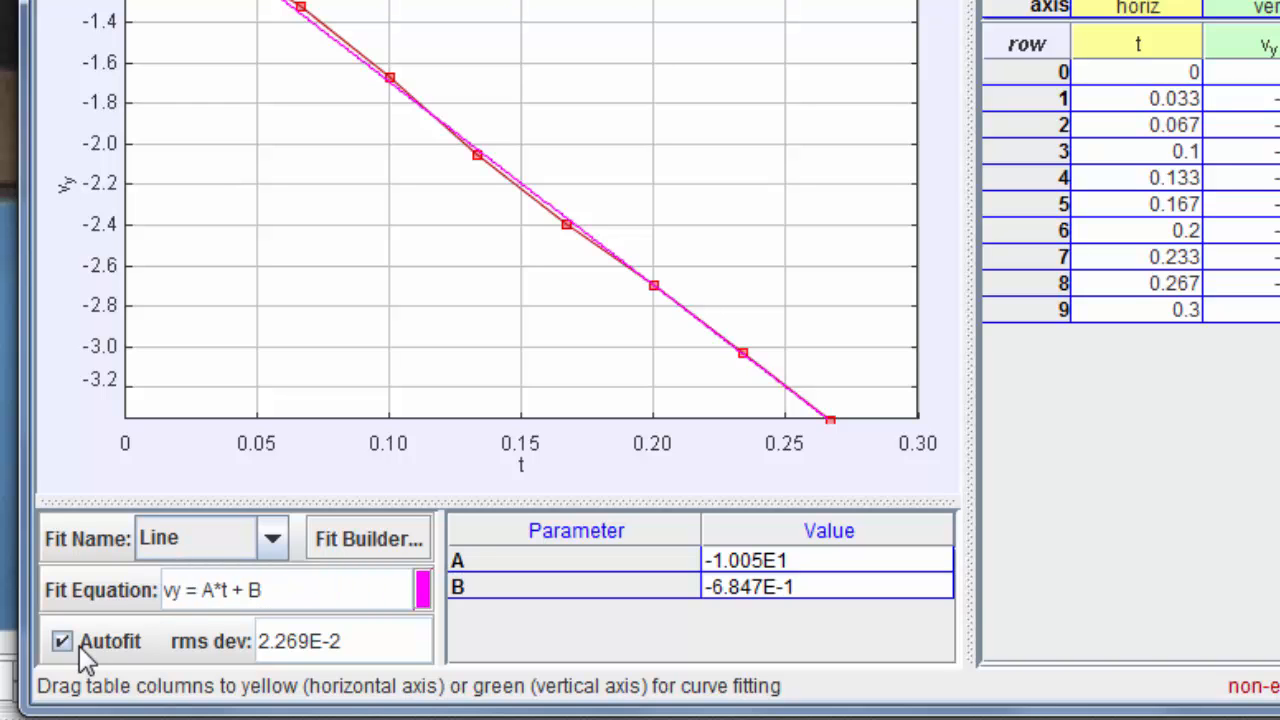